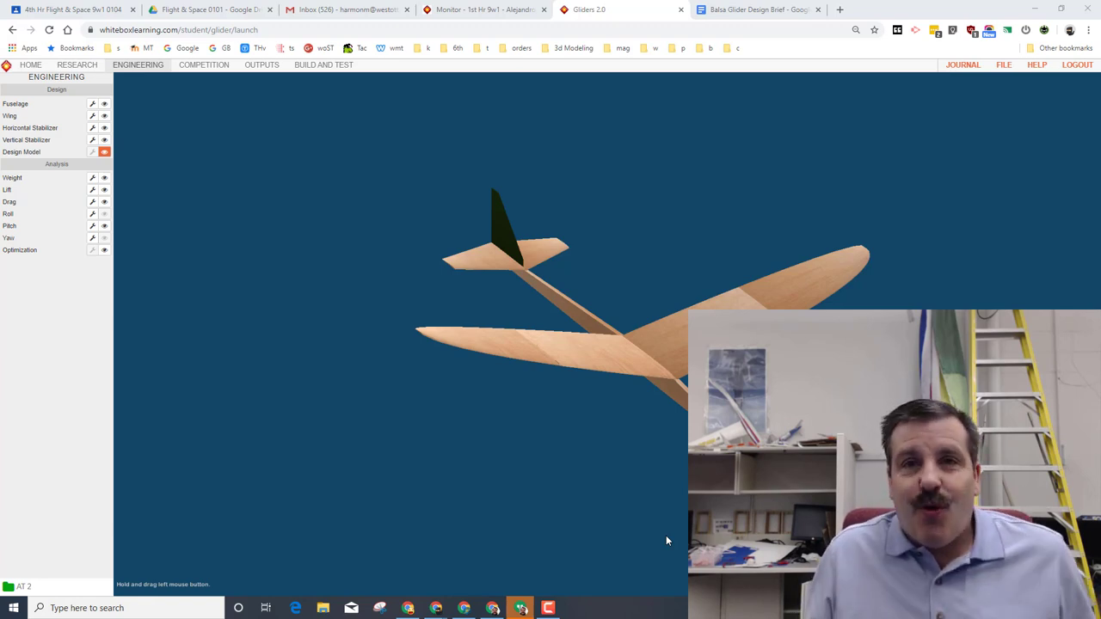
- Switch from Gliders 2.0 to the Balsa Glider Design Brief document
click(757, 11)
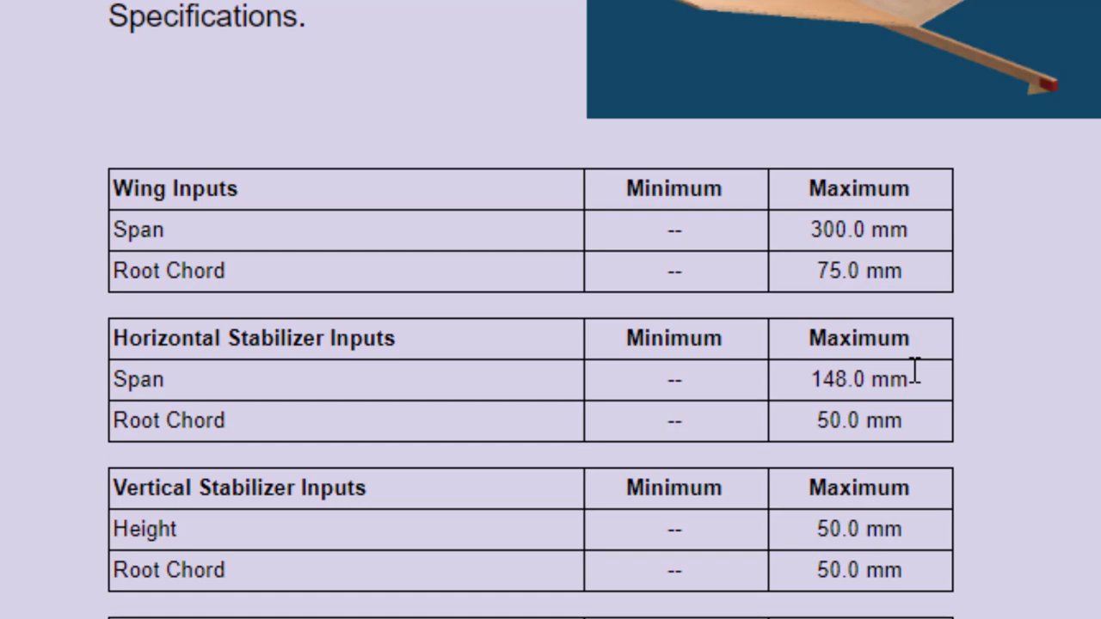
scroll(down, 3)
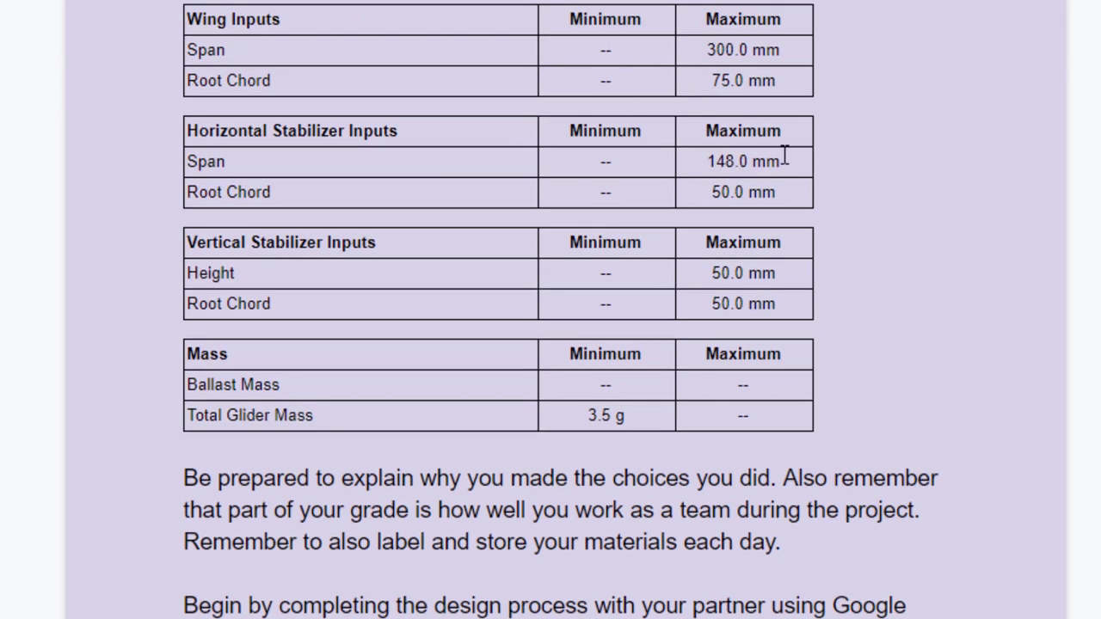
scroll(down, 3)
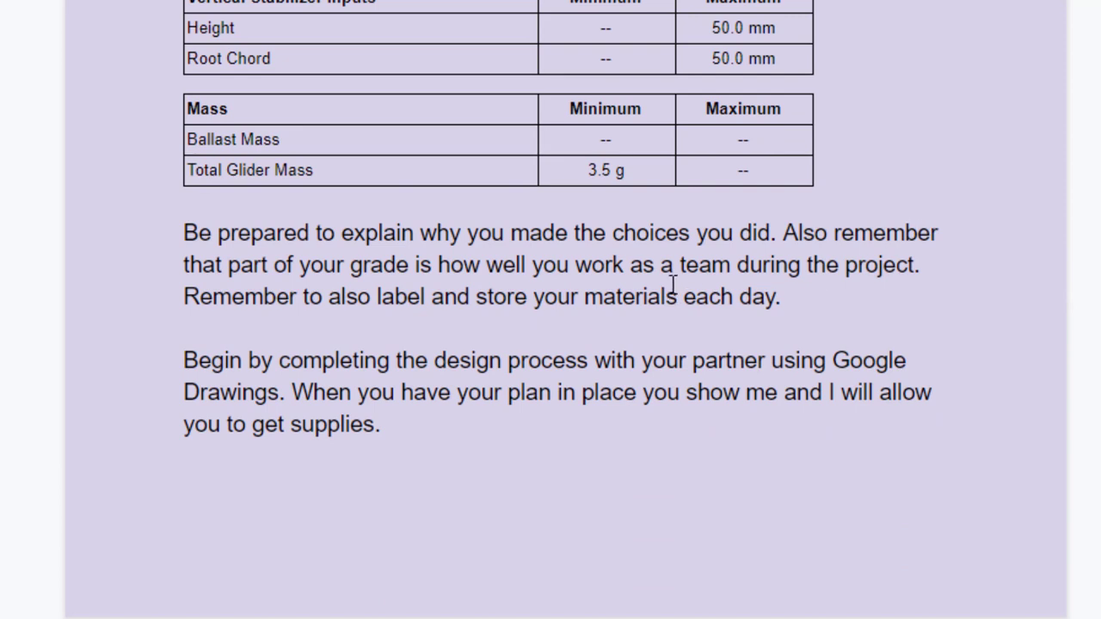
mouse_move(388, 310)
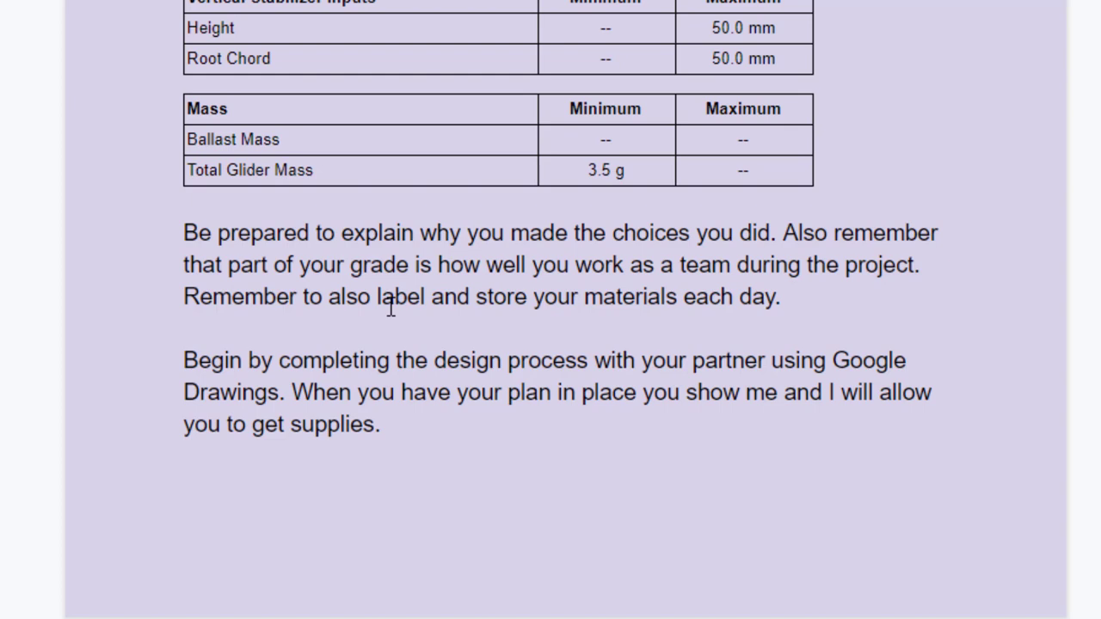
mouse_move(347, 356)
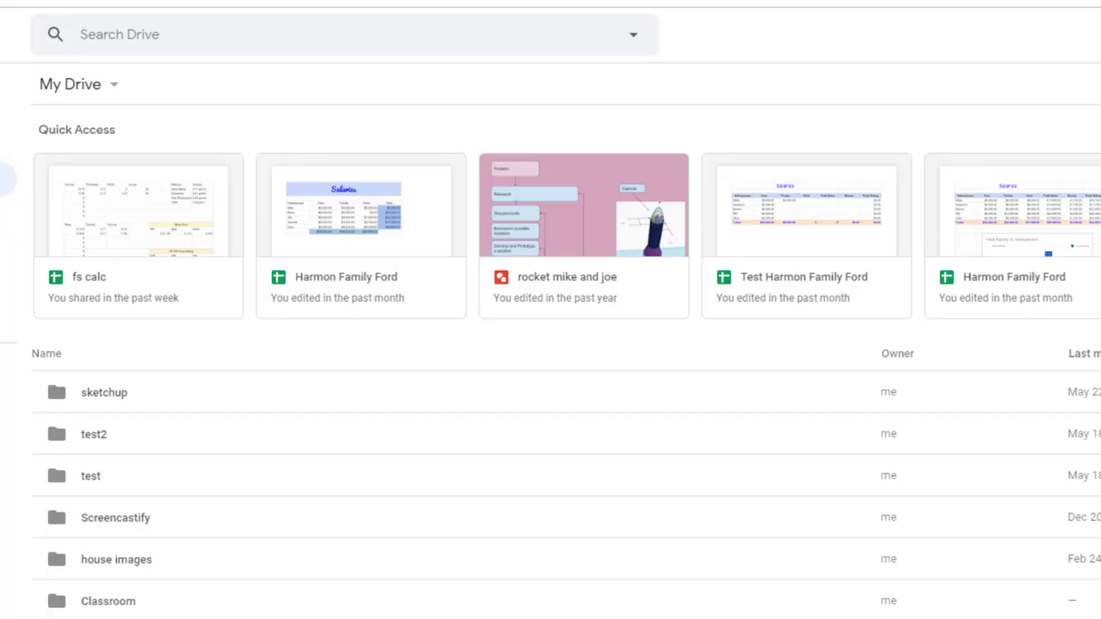
mouse_move(602, 213)
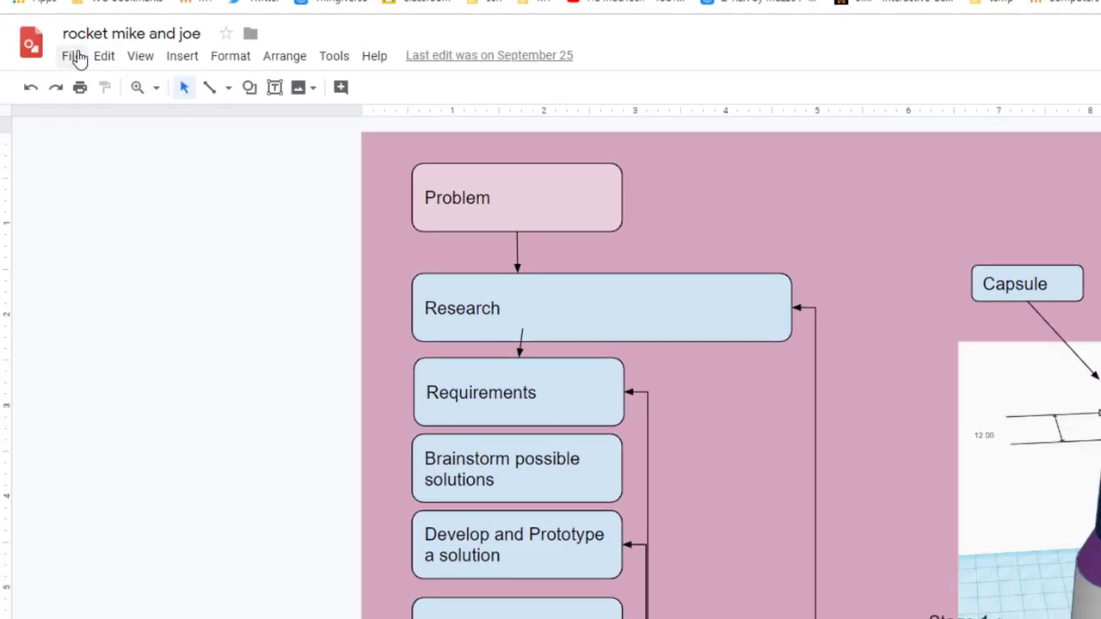
- Copy the flowchart as 'Balsa Glider mike and joe' and close the original rocket drawing
click(72, 55)
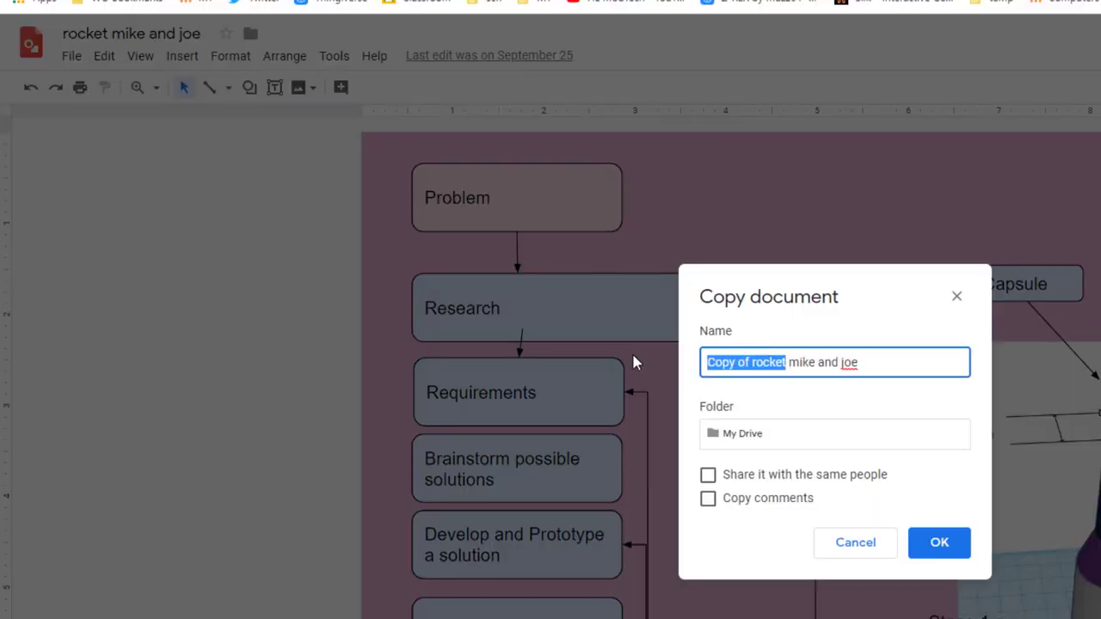
text(Balsa Glider)
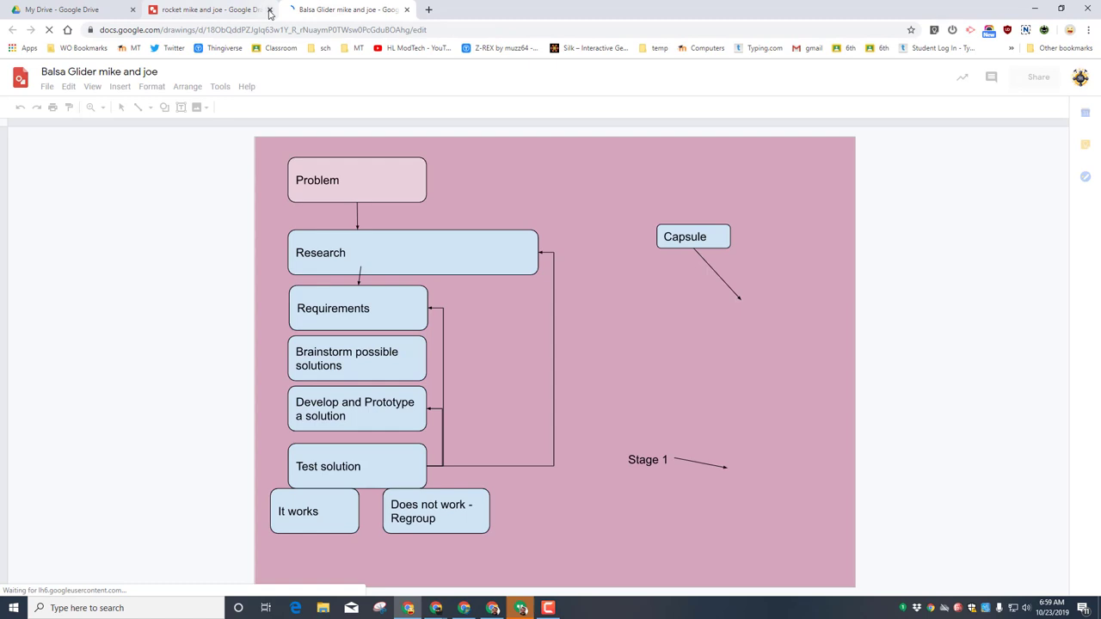
click(269, 10)
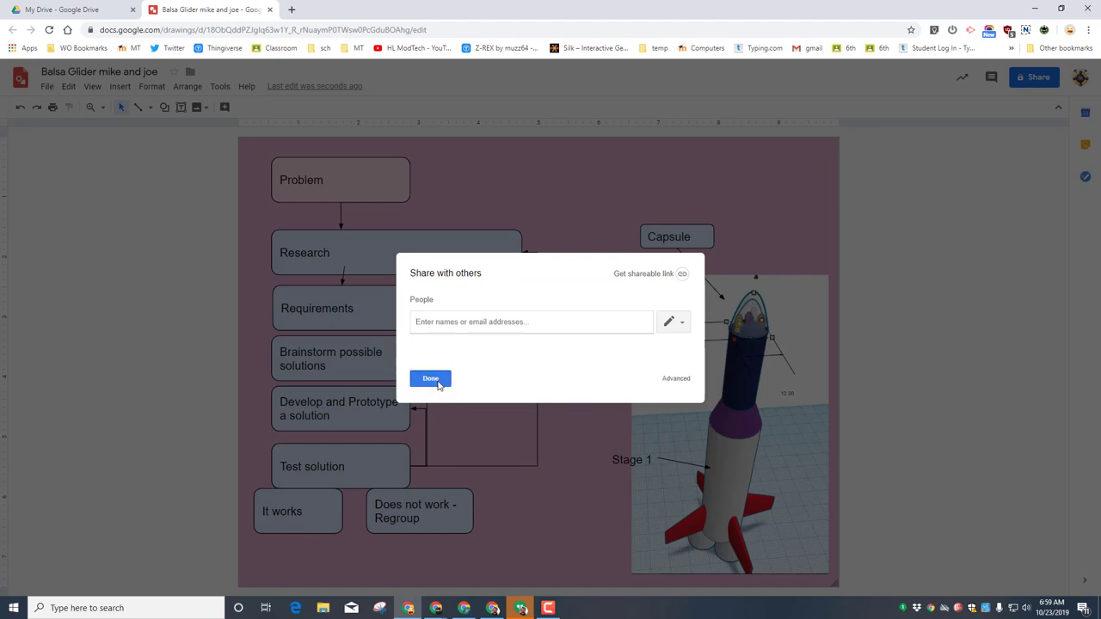
- Dismiss the share prompt and remove the rocket image, Capsule label and its arrow
click(430, 379)
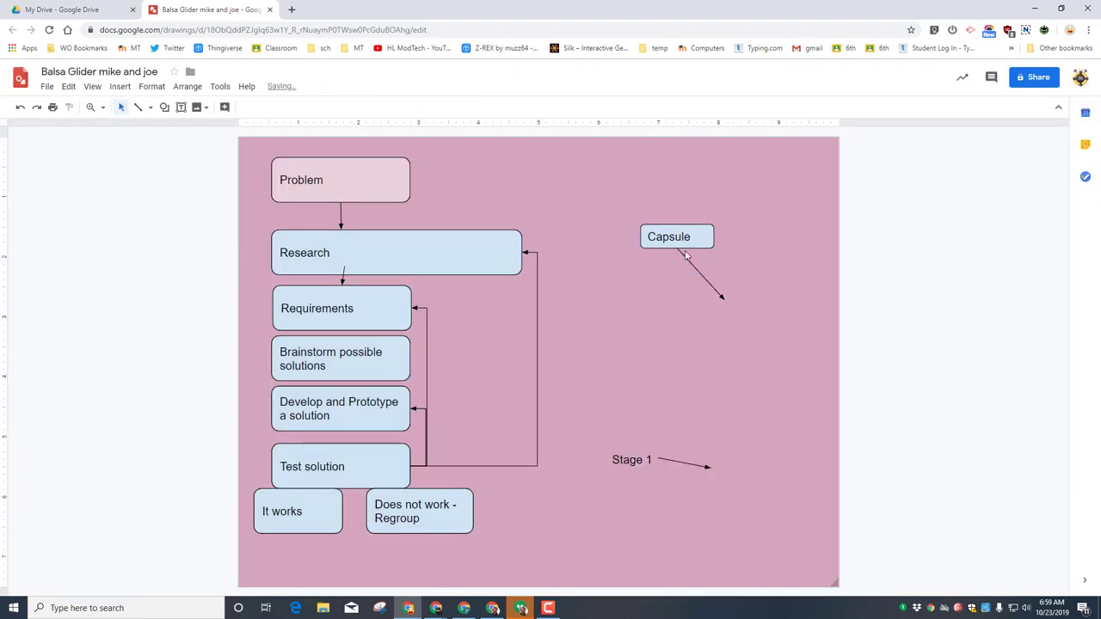
click(688, 275)
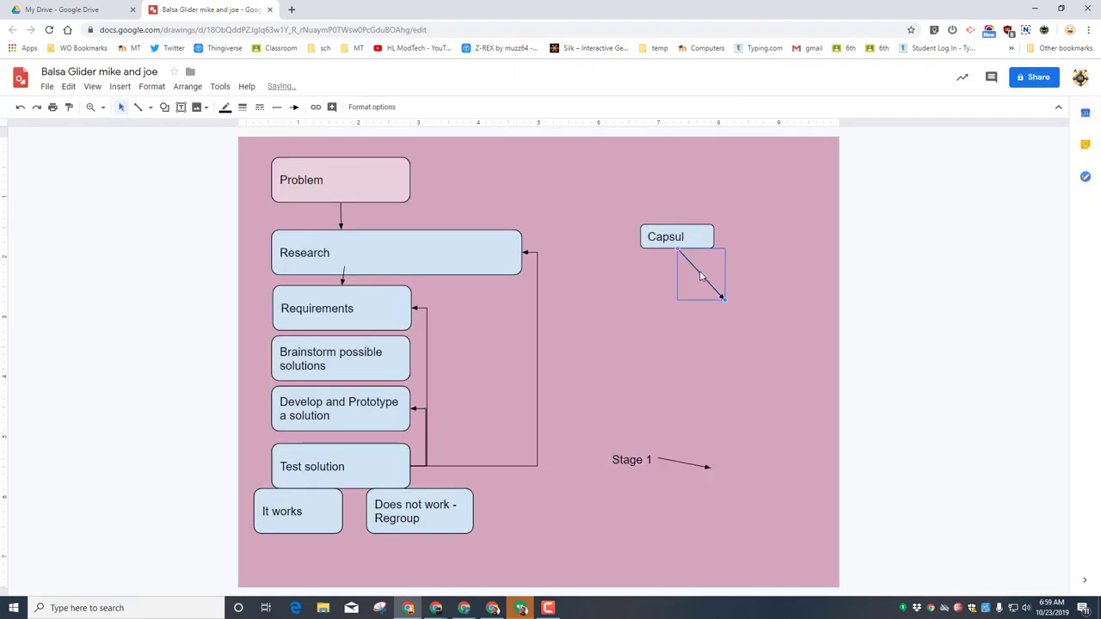
double_click(633, 460)
text( - We must build a balsa glider that flies more than 5 seconds)
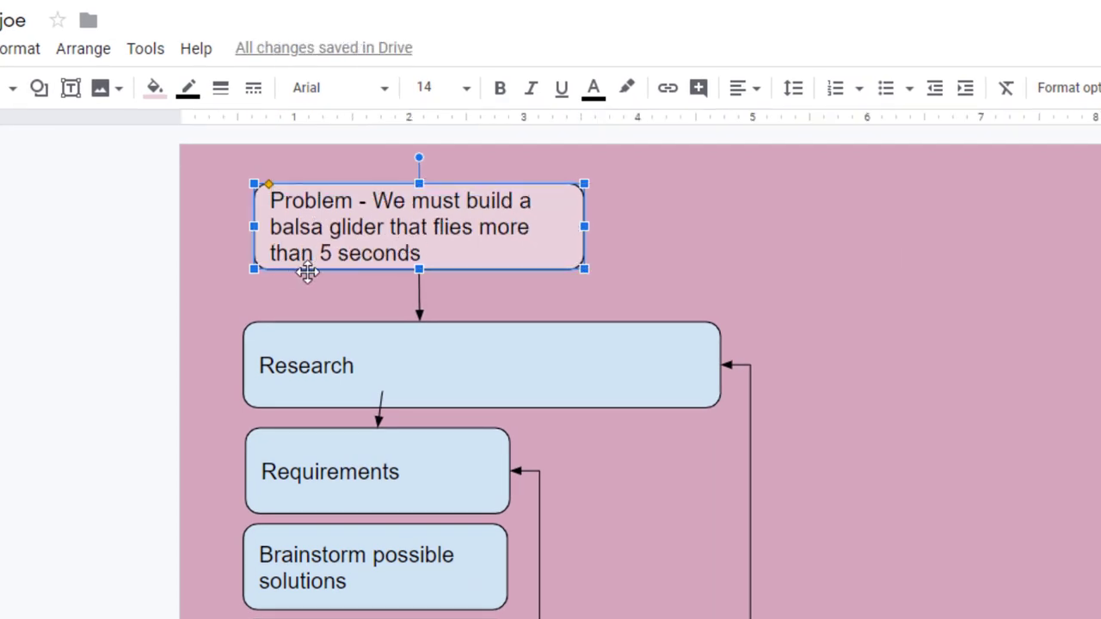
mouse_move(426, 330)
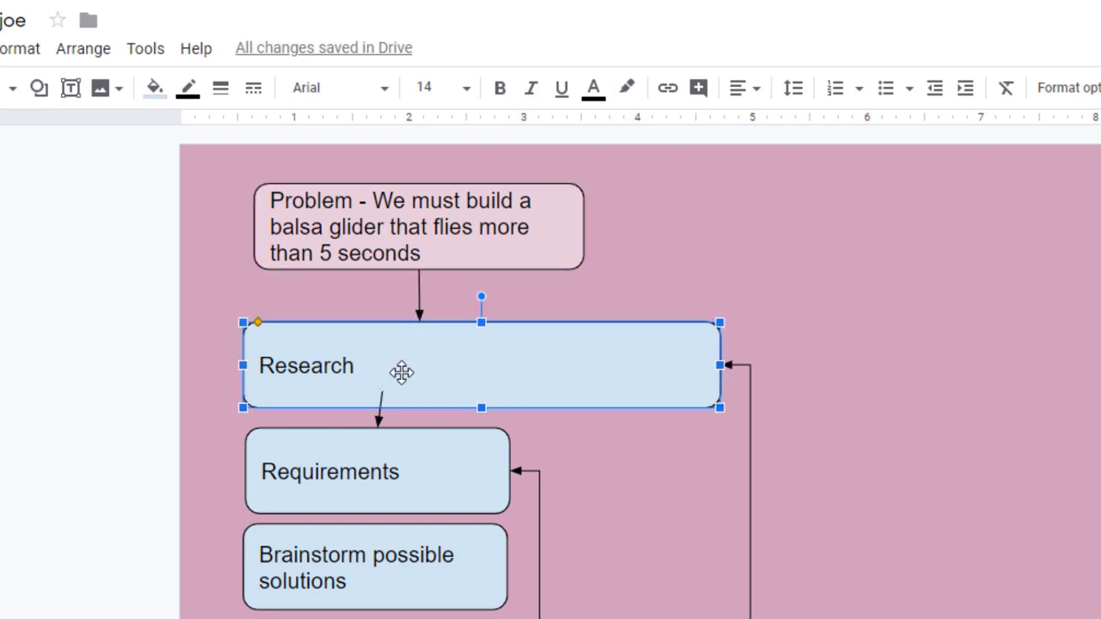
mouse_move(394, 397)
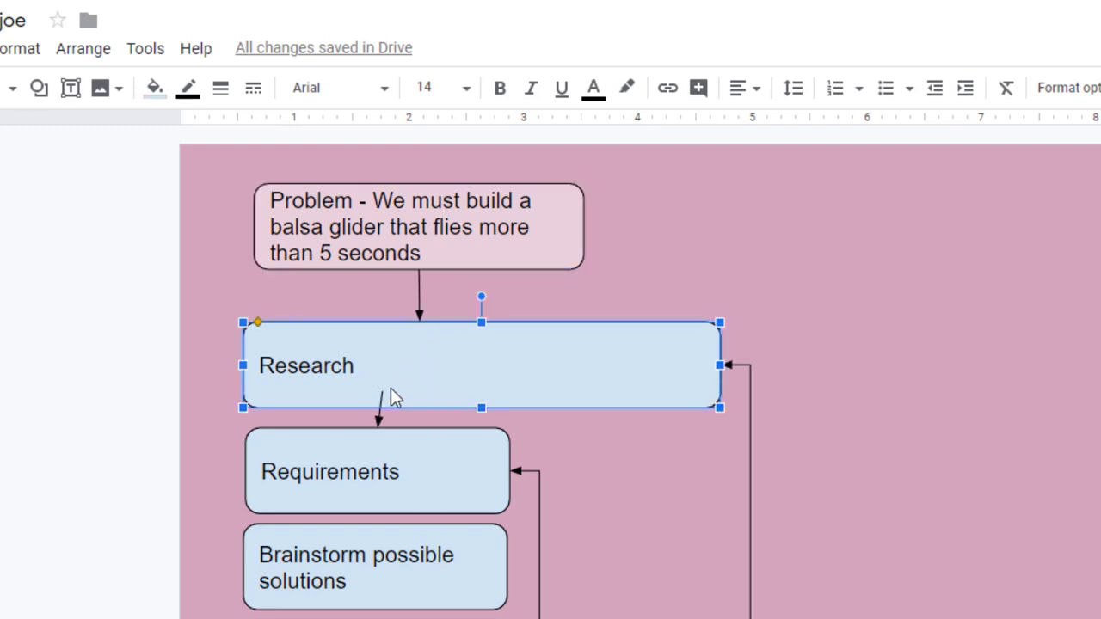
mouse_move(420, 489)
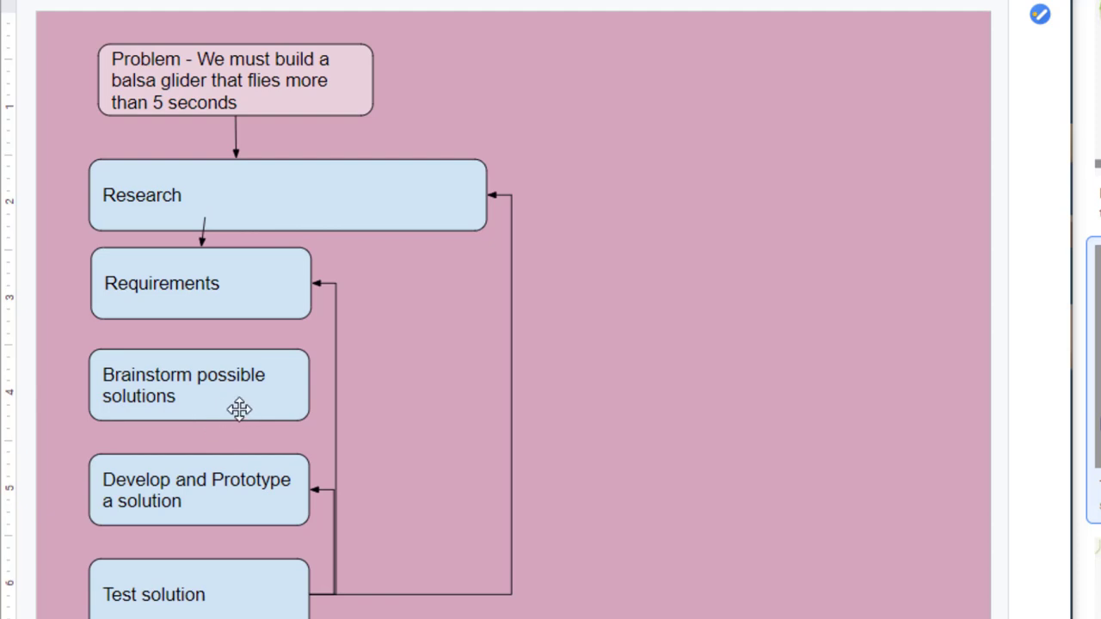
mouse_move(256, 418)
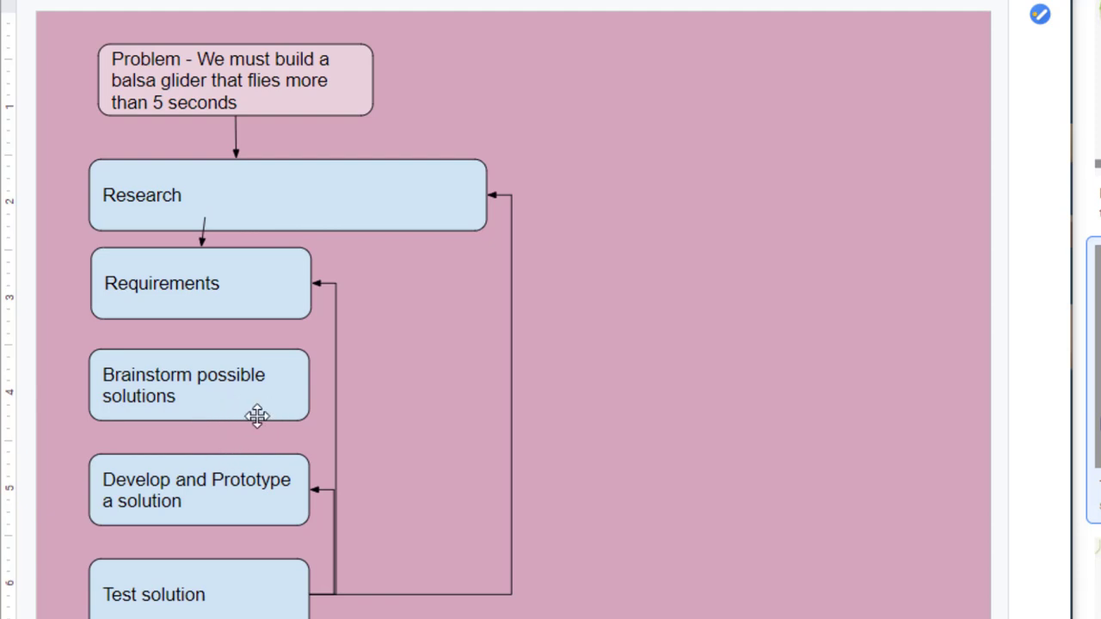
mouse_move(717, 370)
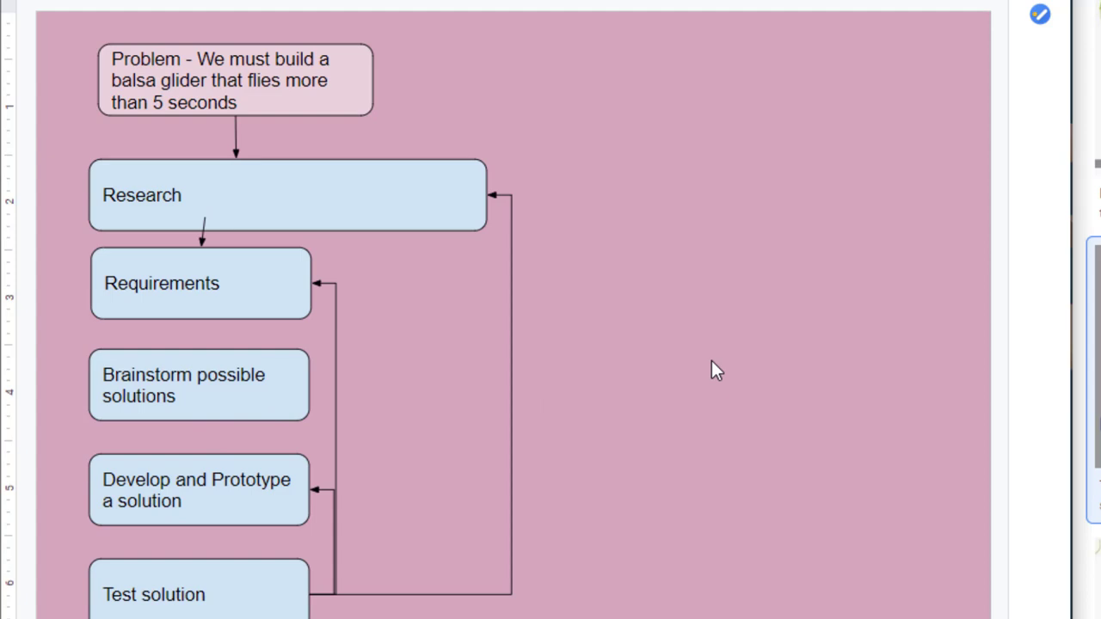
- Set the flowchart canvas background colour to yellow
right_click(719, 369)
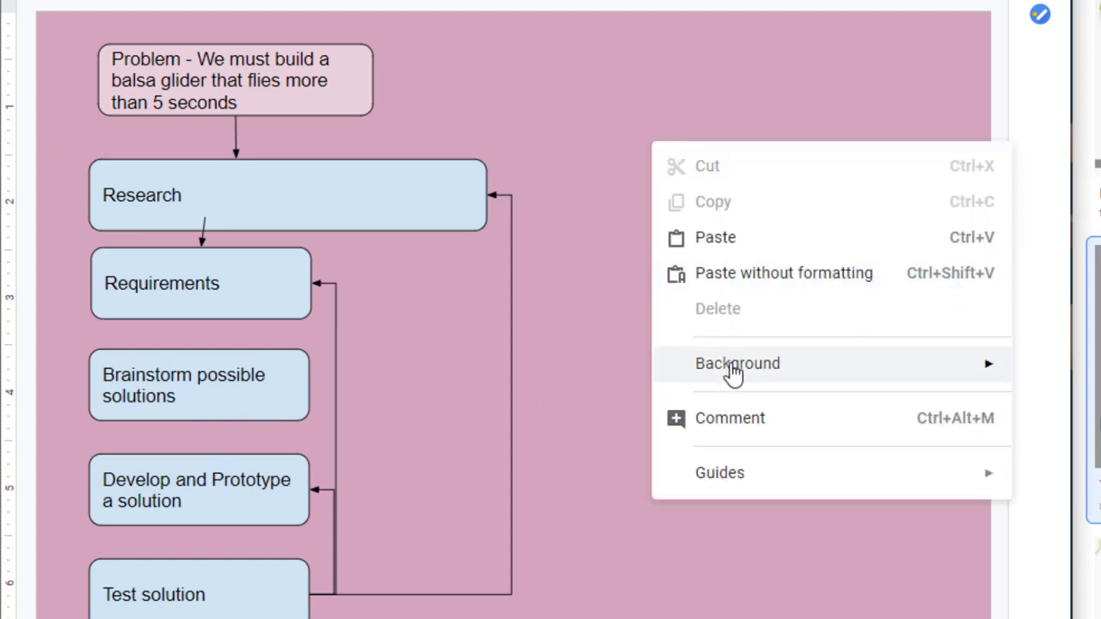
click(736, 363)
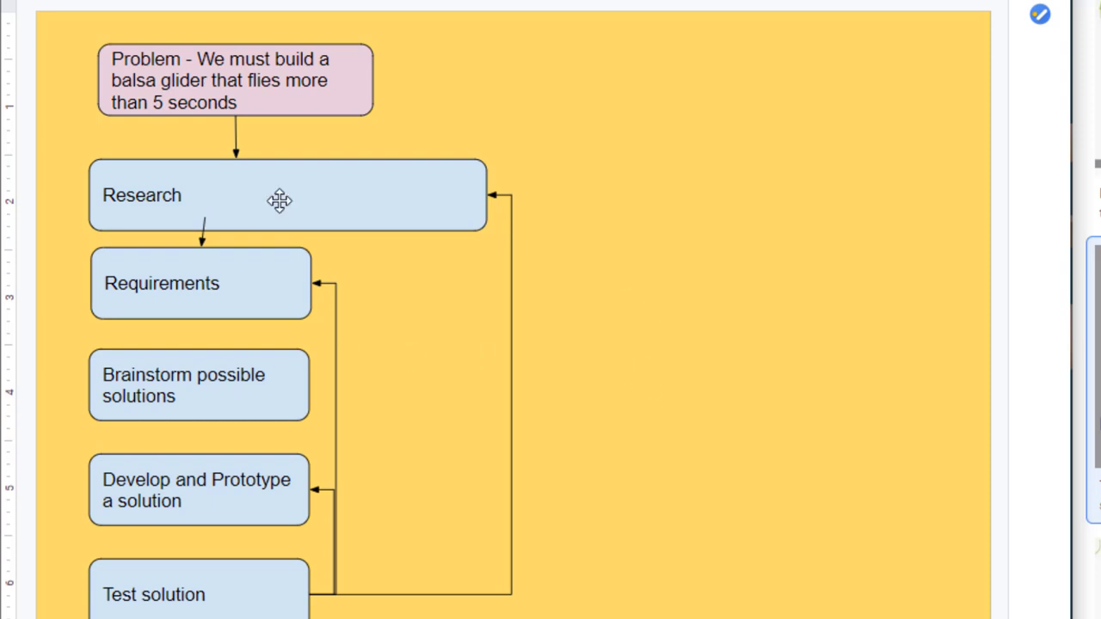
mouse_move(628, 103)
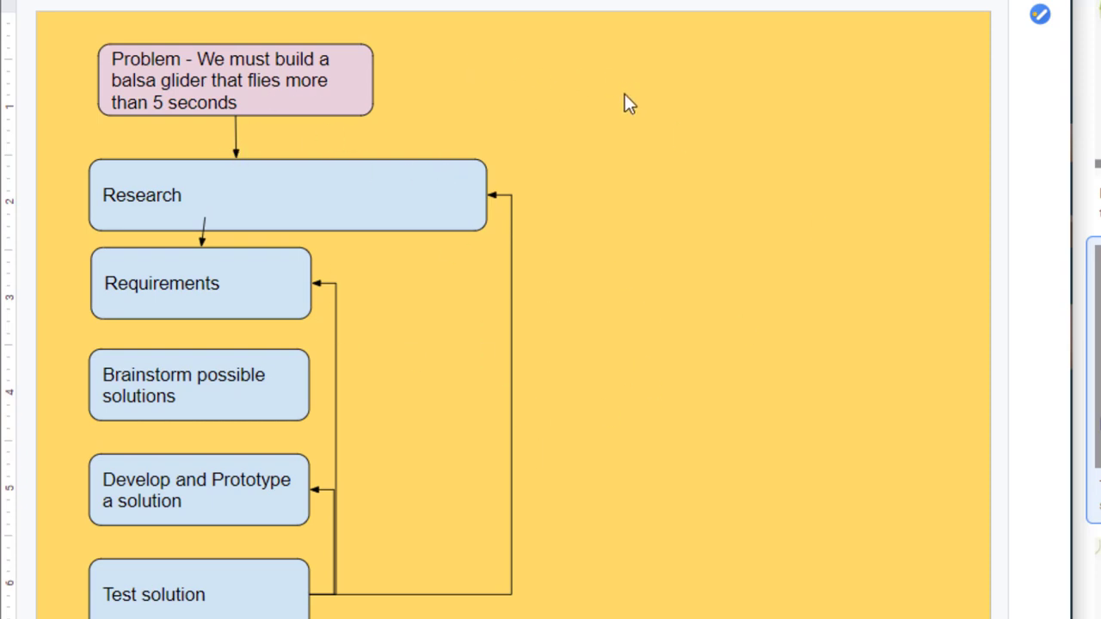
mouse_move(657, 121)
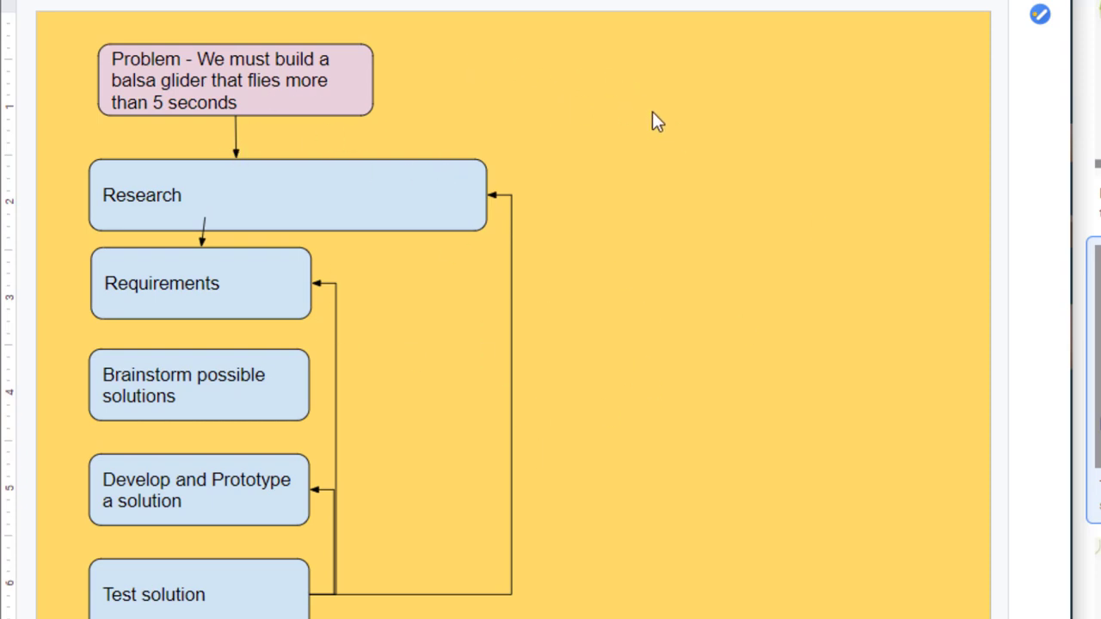
- Return to the Gliders 2.0 model and orbit it to view another side
click(344, 10)
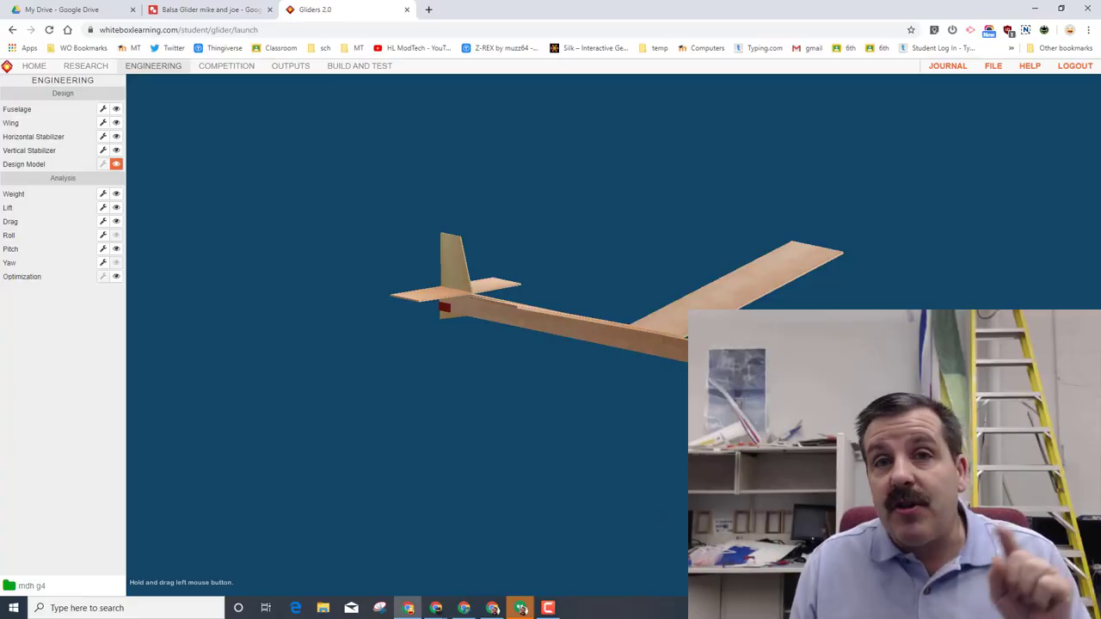
drag(559, 301, 645, 319)
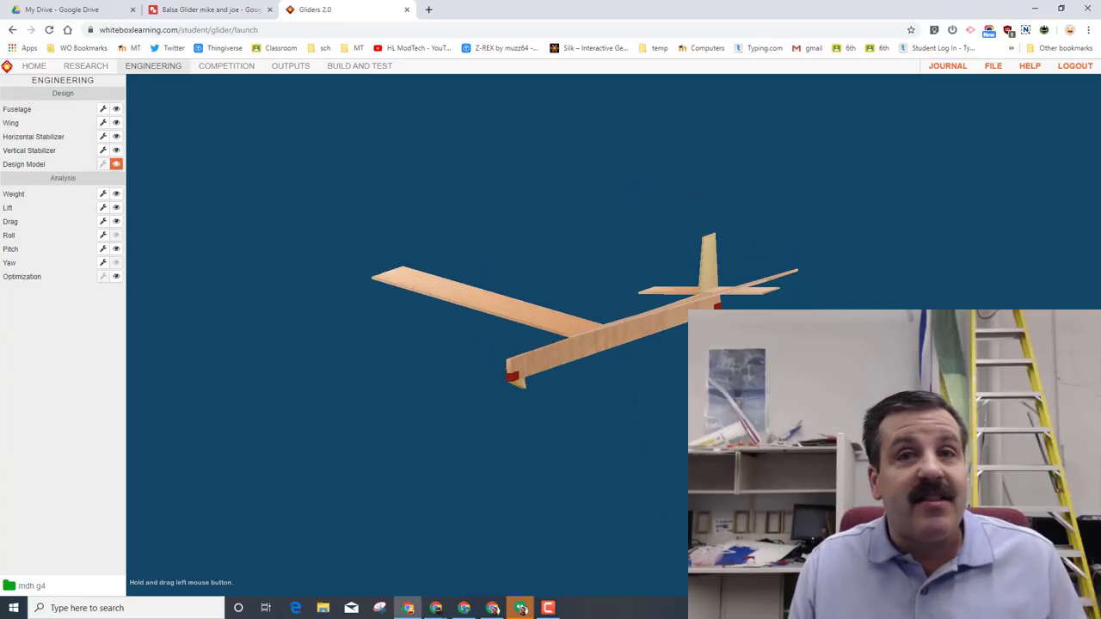
drag(602, 318, 559, 327)
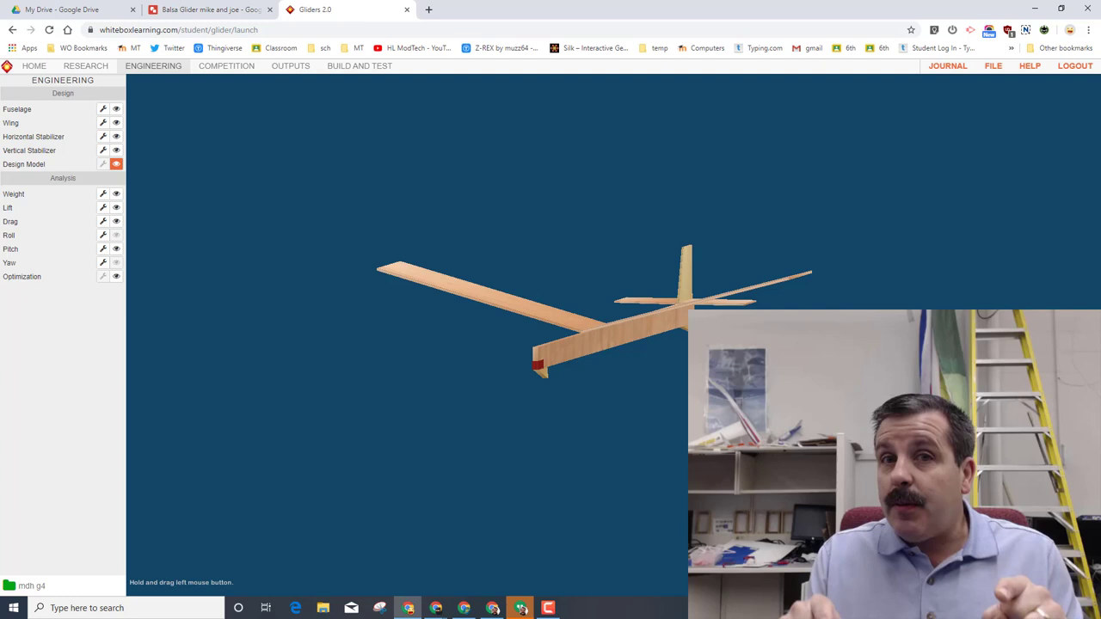